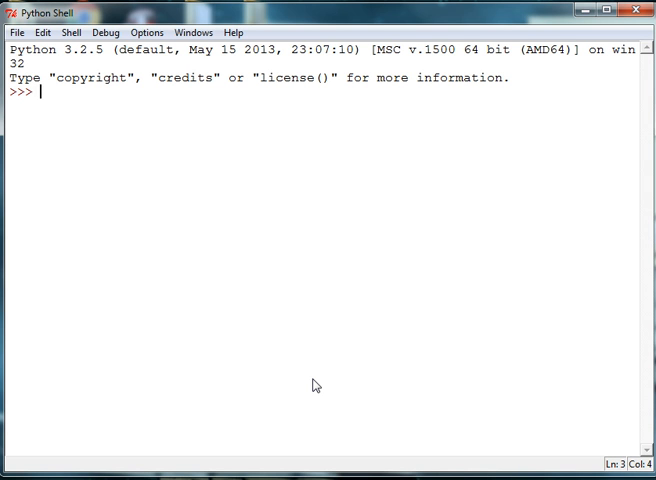
mouse_move(314, 380)
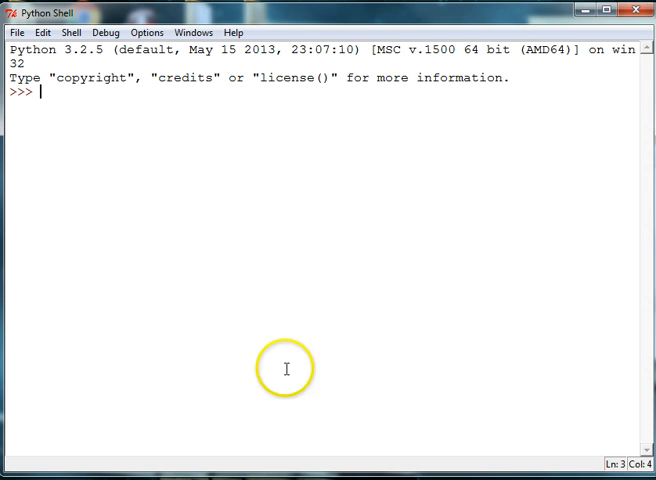
Step: Bring up the shell's File menu to start a new script
click(16, 32)
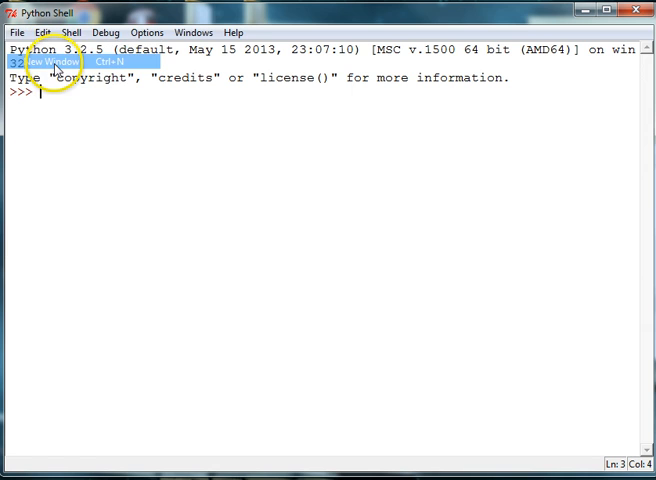
Step: Start a new, empty untitled editor window for the script
click(56, 62)
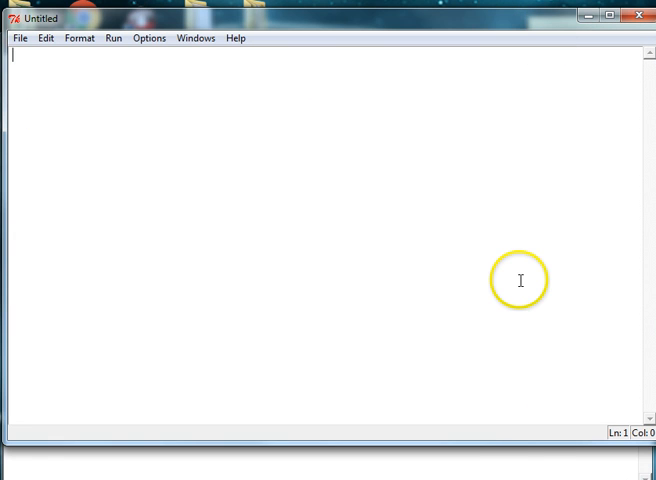
mouse_move(496, 440)
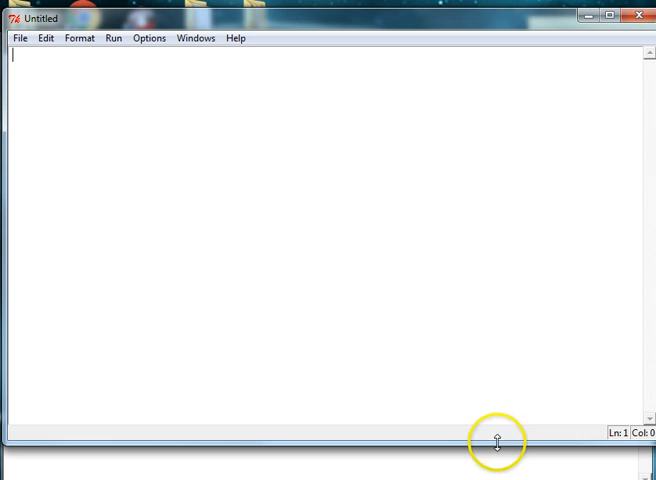
mouse_move(112, 128)
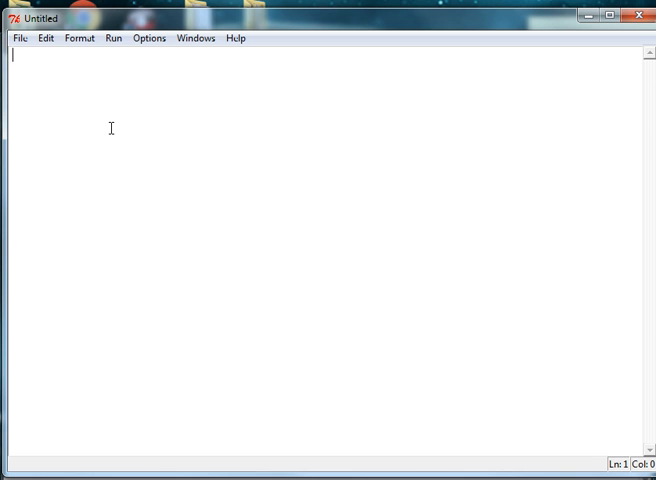
Step: Write the class header 'class Dog:'
text(cls)
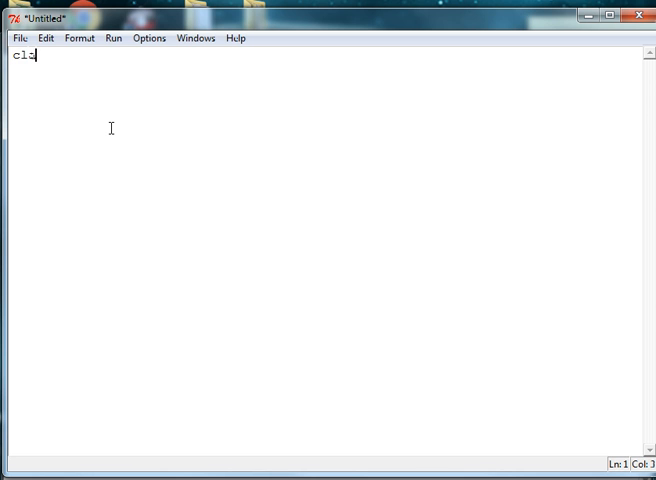
text(ass)
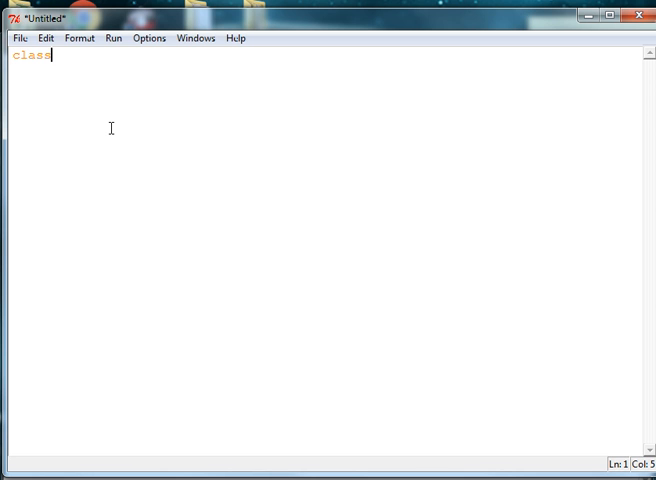
text(" c")
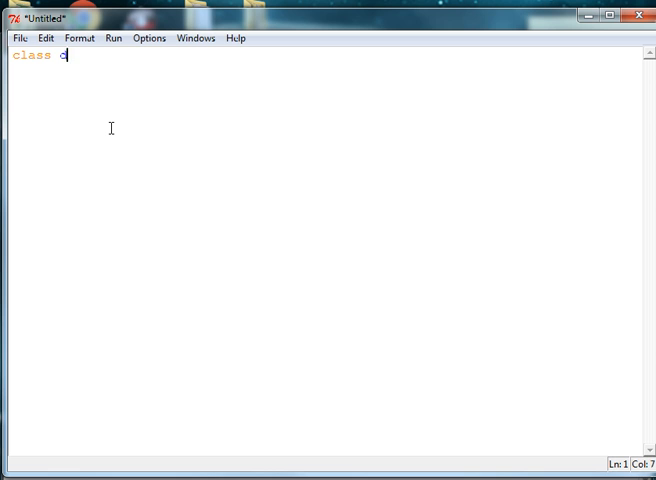
text(og:)
text(dit)
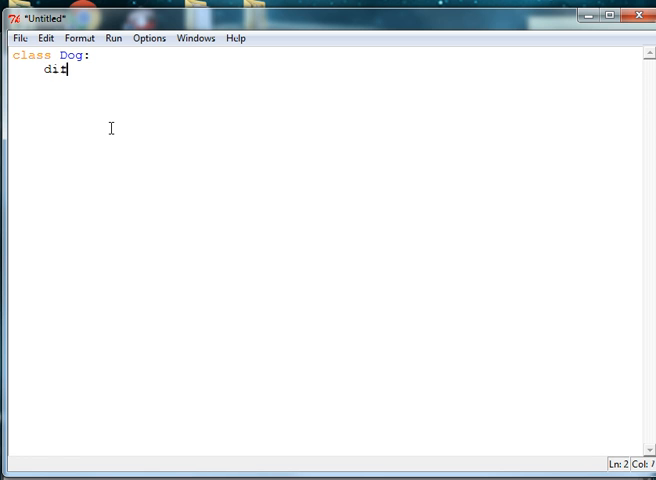
key(BackSpace)
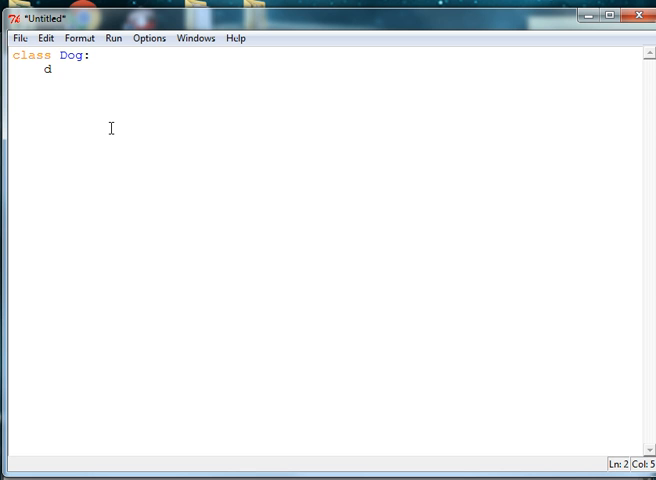
Step: Add the constructor header 'def __init__(self, name):'
text(ef)
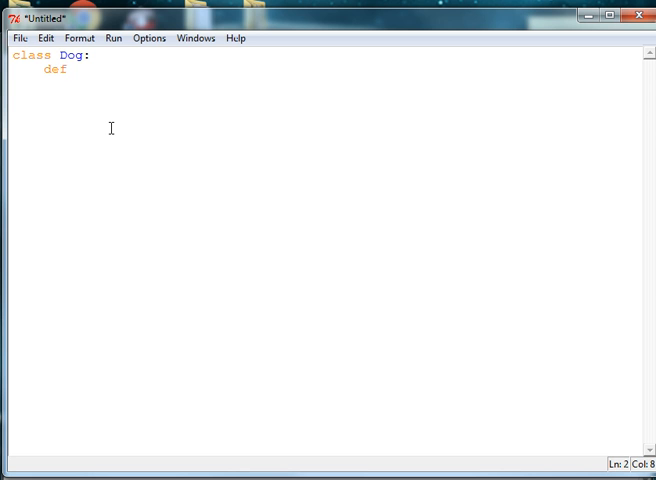
text(__init)
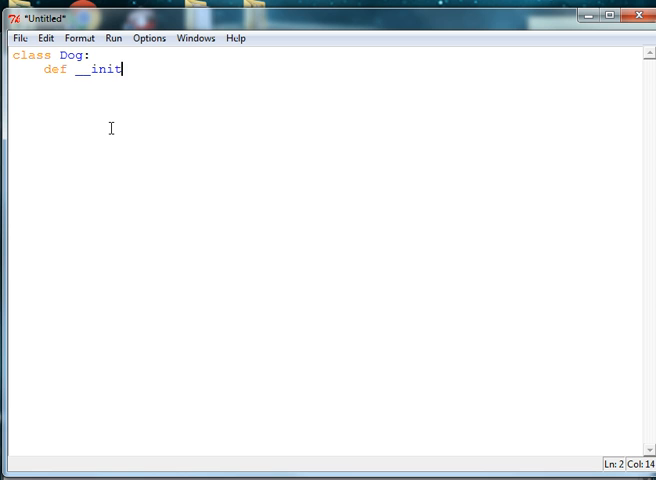
text(__)
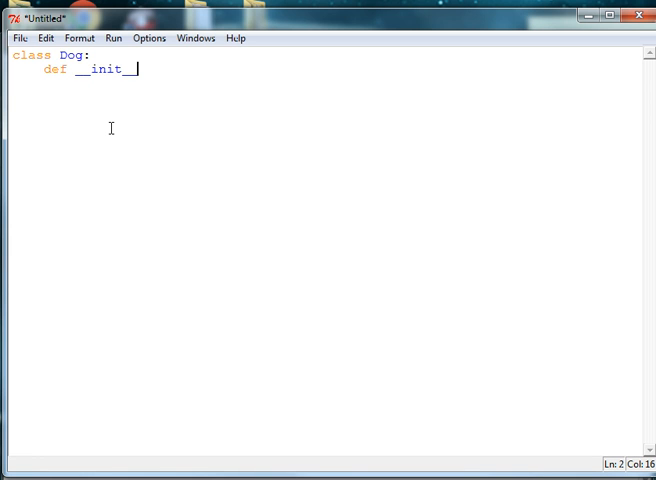
text(()
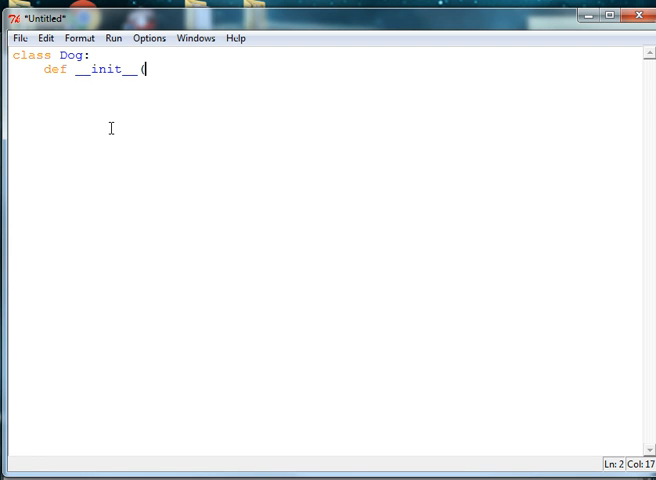
text(self)
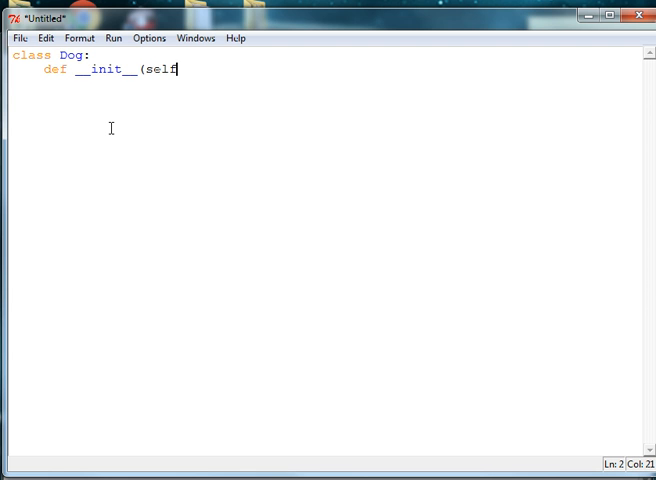
text(,)
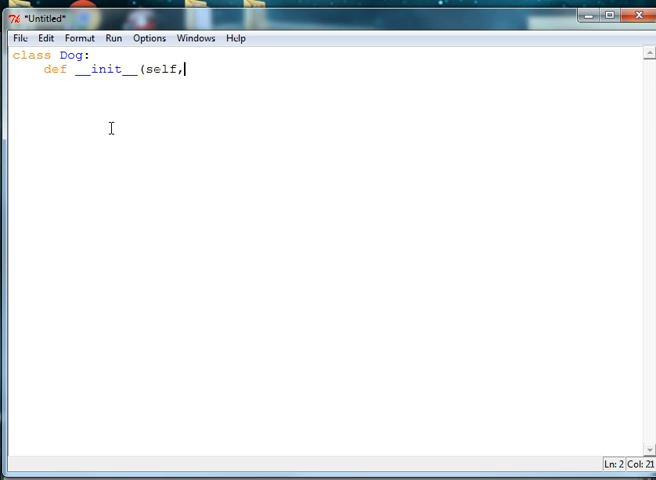
text(" ")
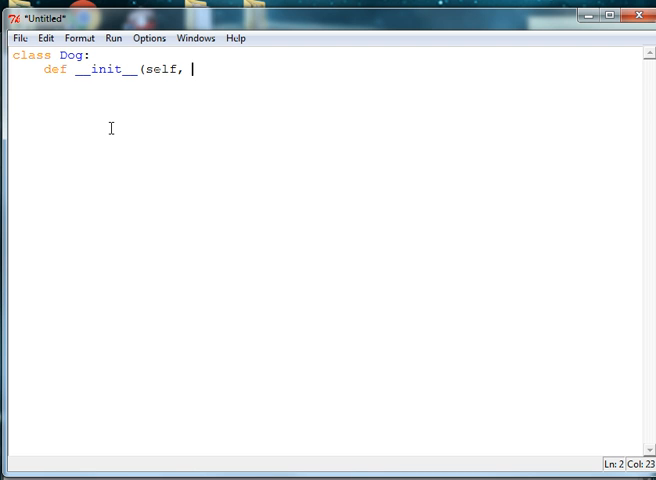
text(na)
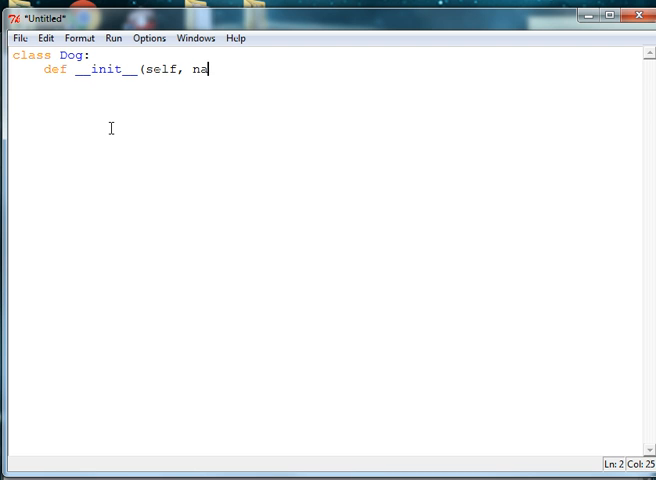
text(me)
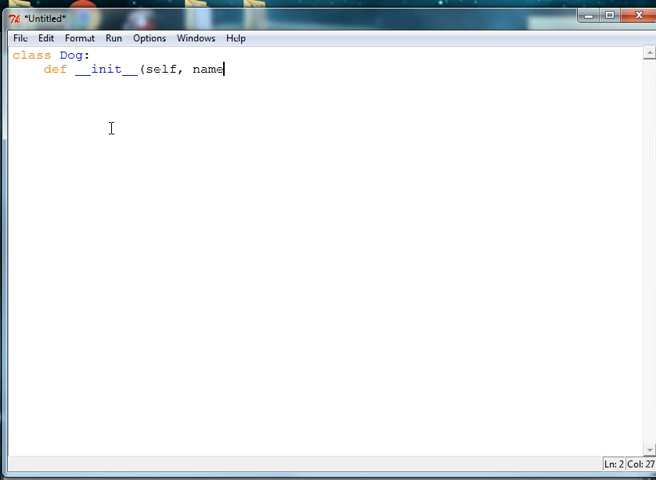
text())
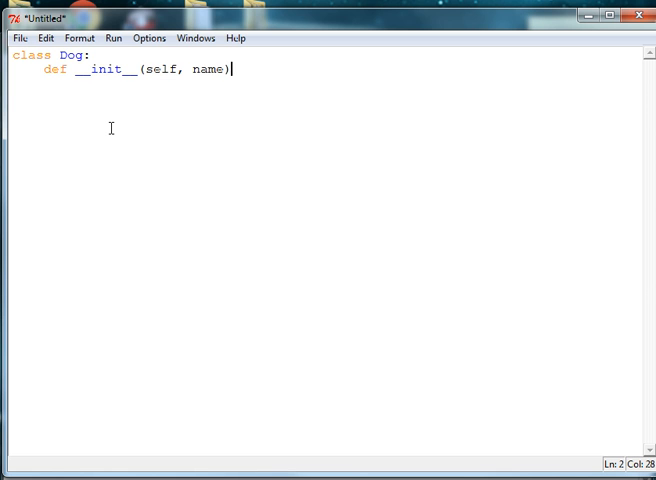
text(:)
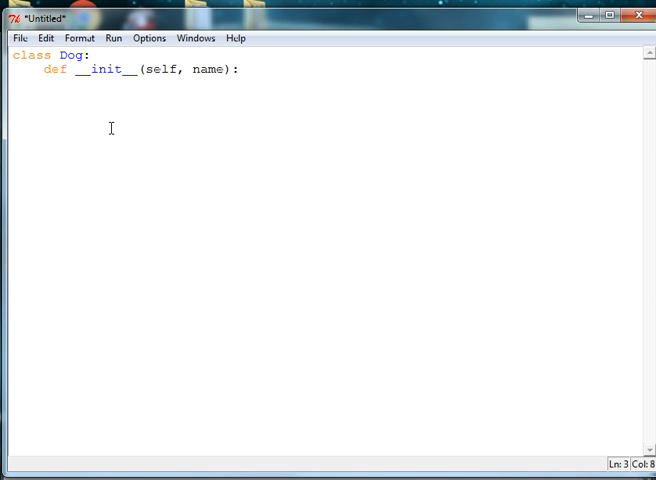
Step: Store the parameter in the constructor body with 'self.name = name'
text(self.)
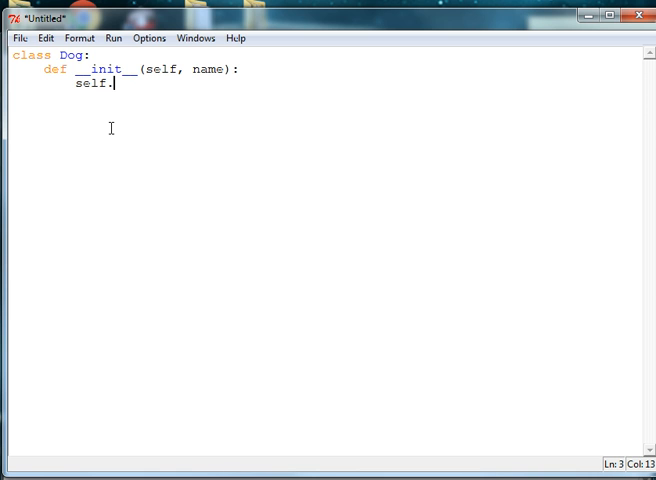
text(name)
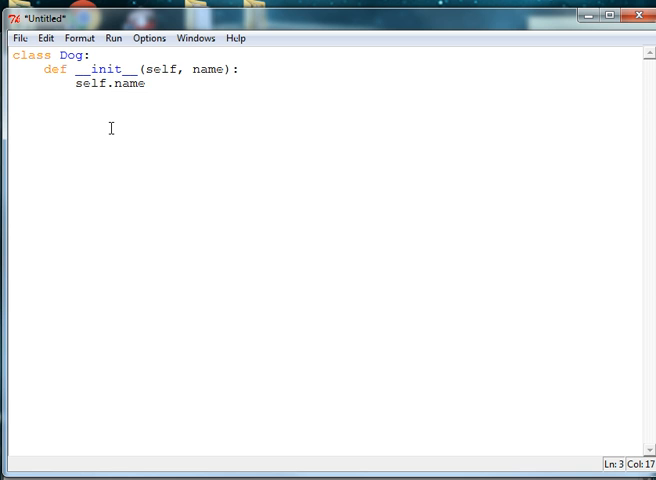
text(=)
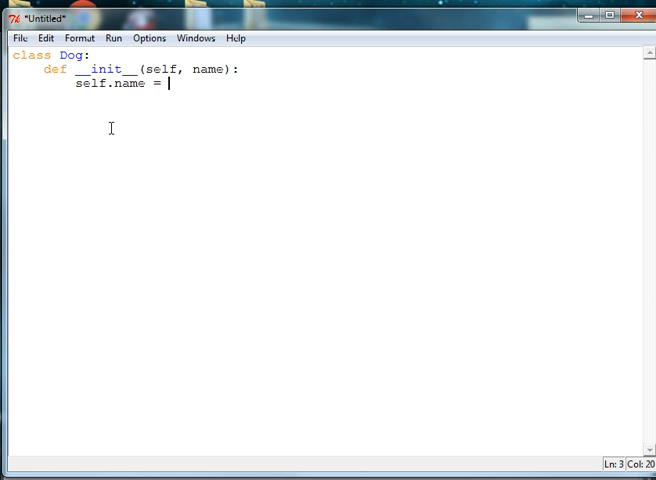
text(name)
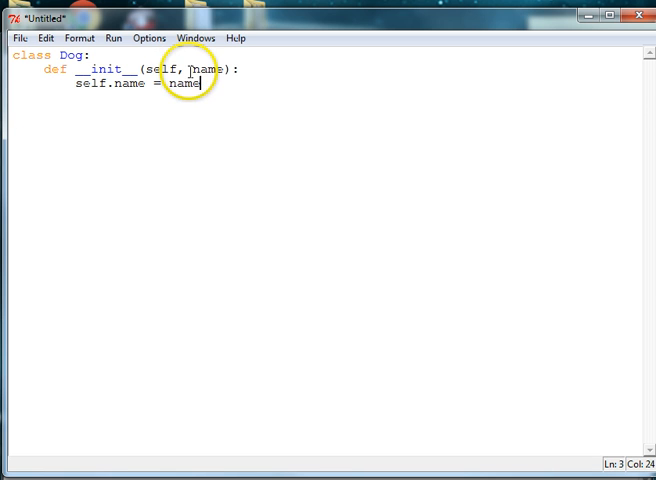
double_click(206, 70)
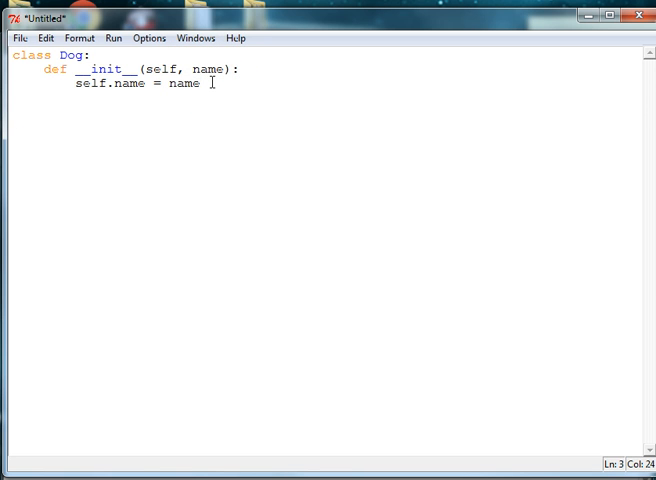
key(Return)
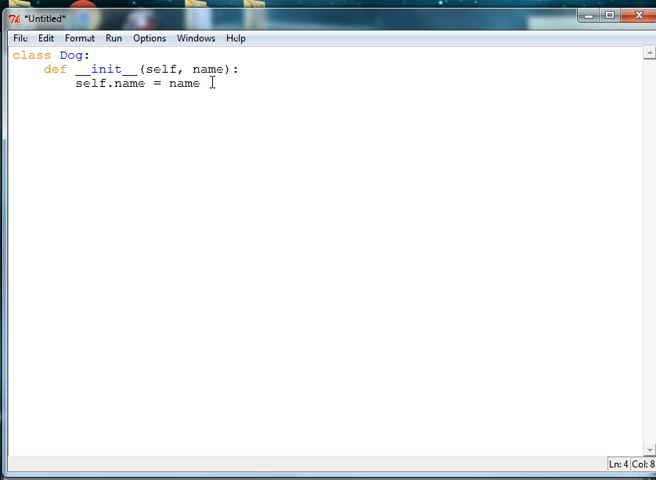
Step: Add the method header 'def getName(self):'
key(enter)
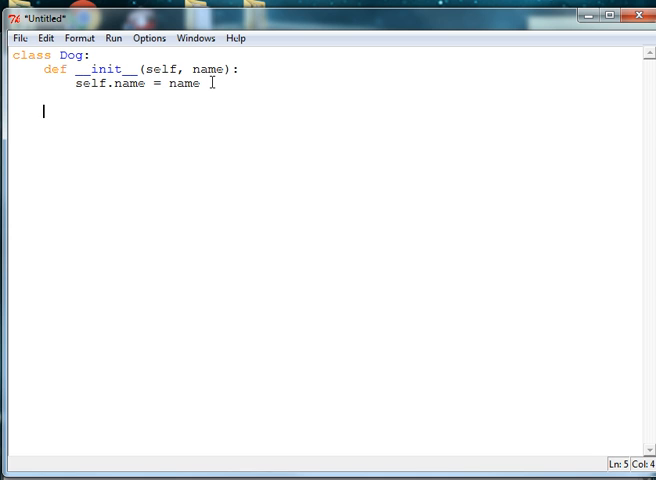
text(def)
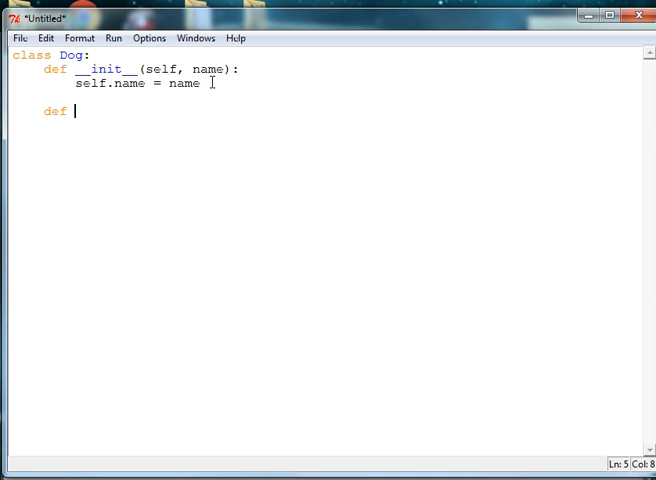
text(getName)
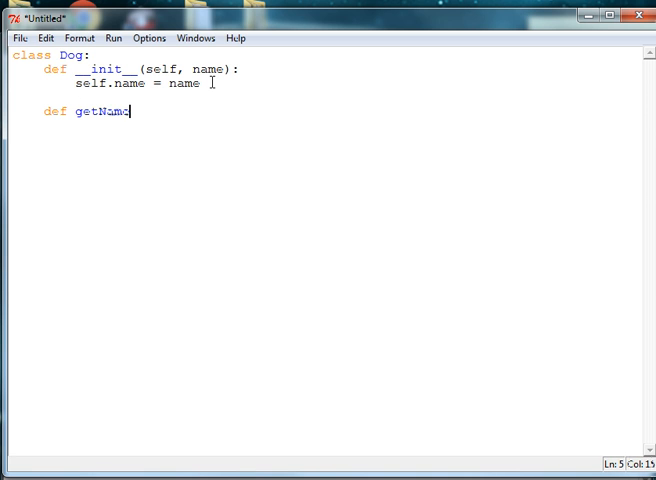
text(()
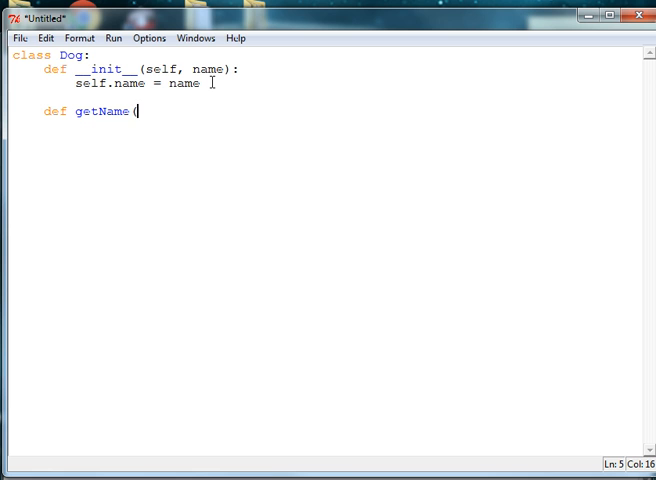
text(self))
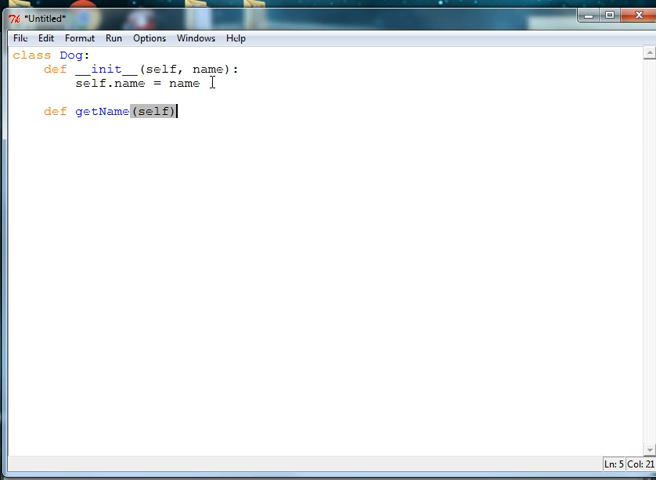
text(:)
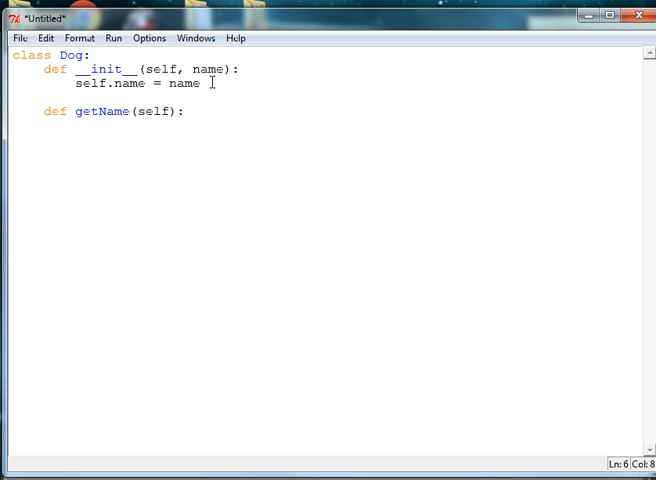
Step: Give getName the body 'return self.name' and leave a line for the next method
text(return)
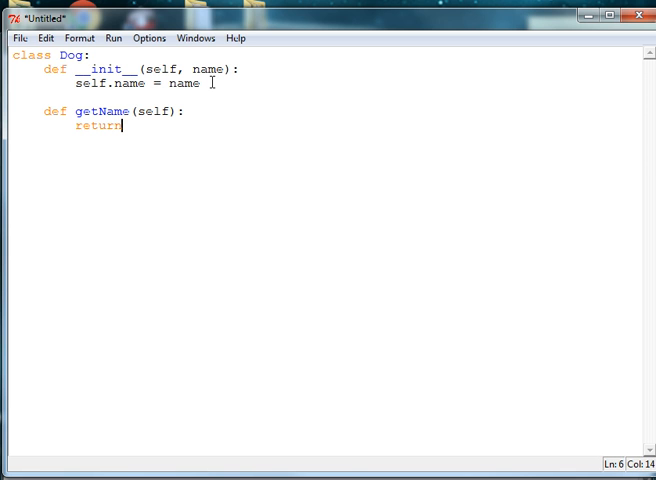
text(self)
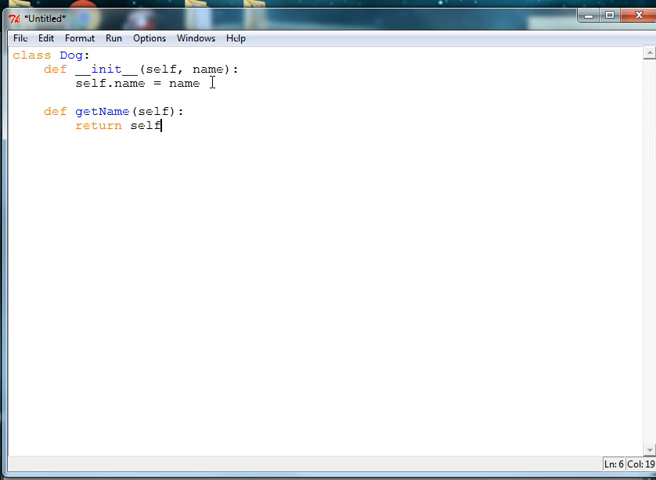
text(.name)
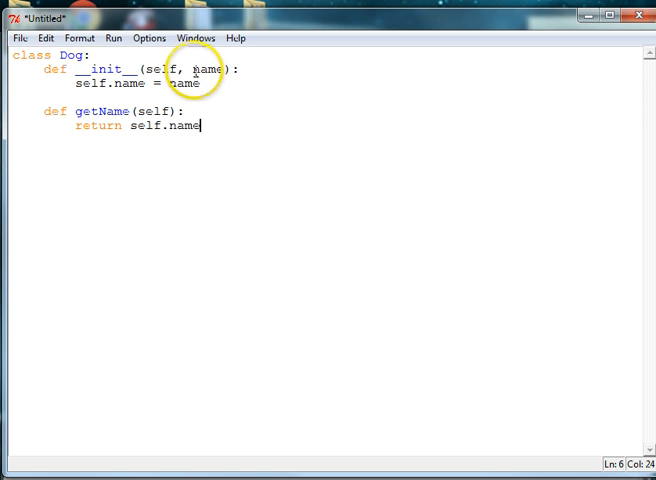
double_click(204, 68)
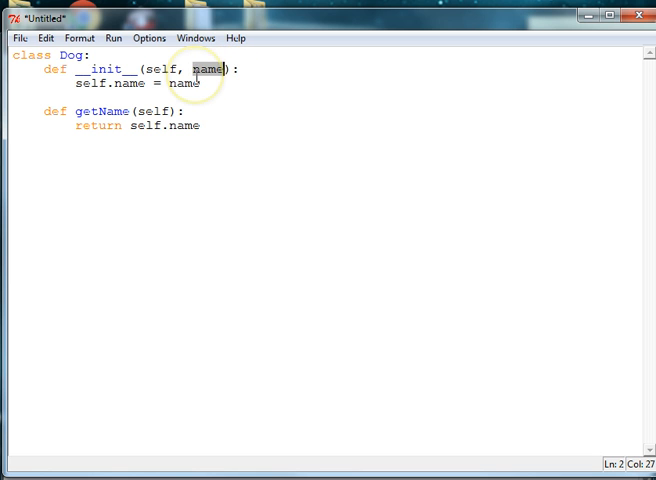
click(200, 126)
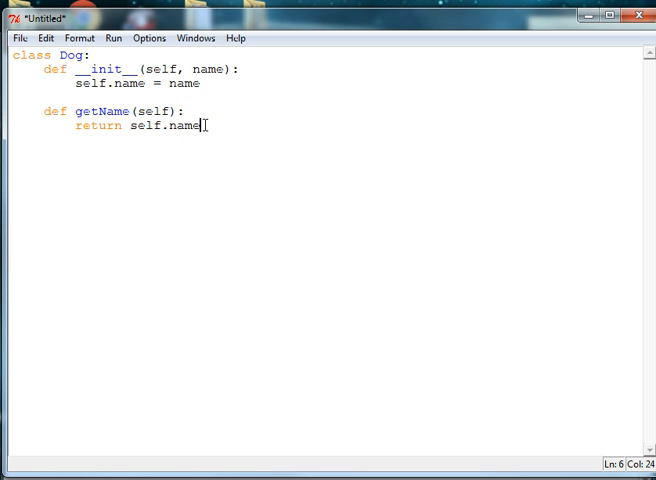
key(enter)
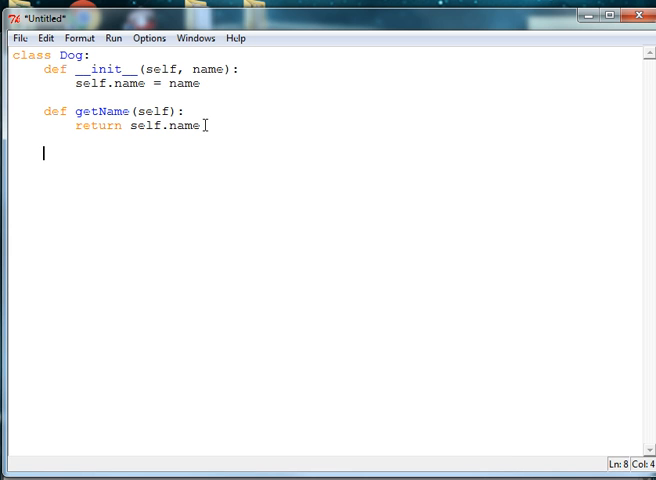
Step: Write 'def setAge(self, name):' with the body 'self.name = name'
text(def)
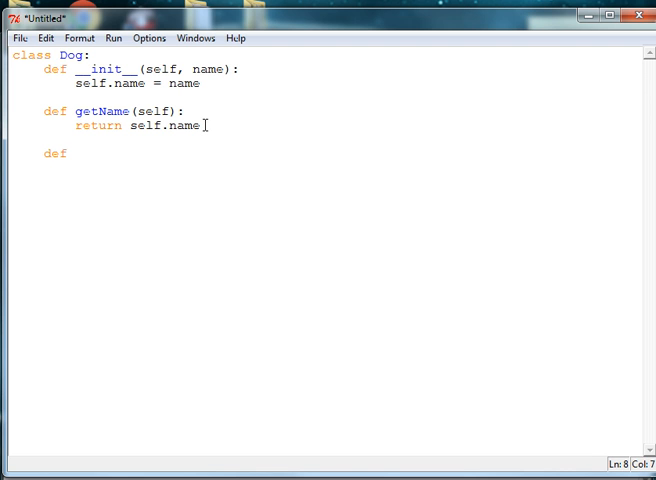
text(setAge)
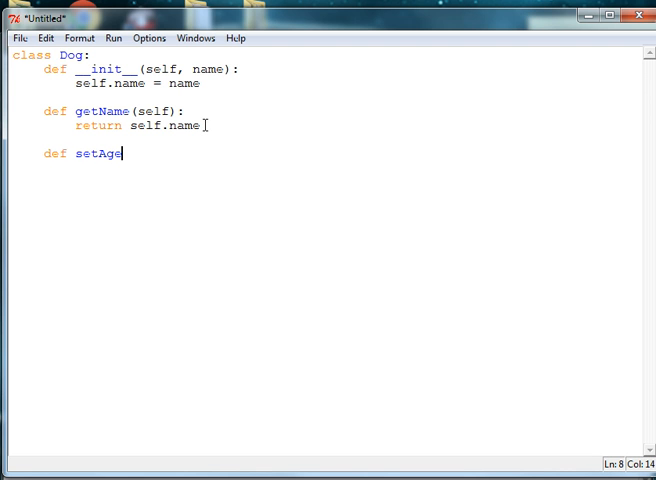
text((self, n)
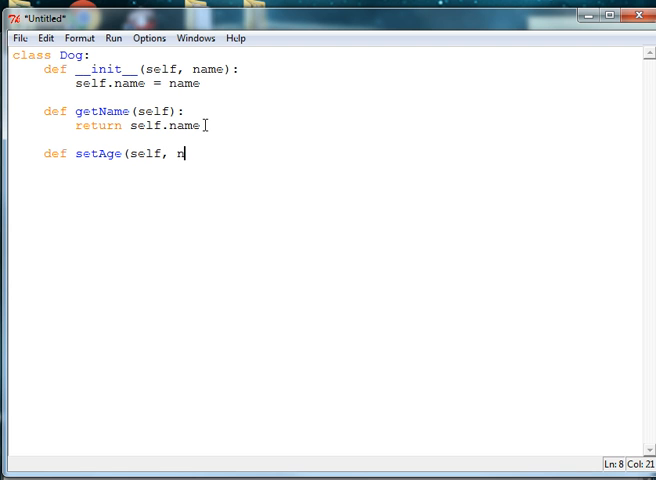
text(ame))
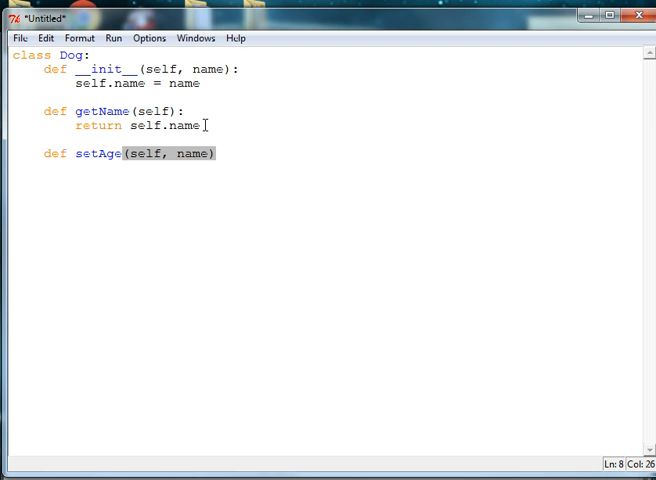
text(:)
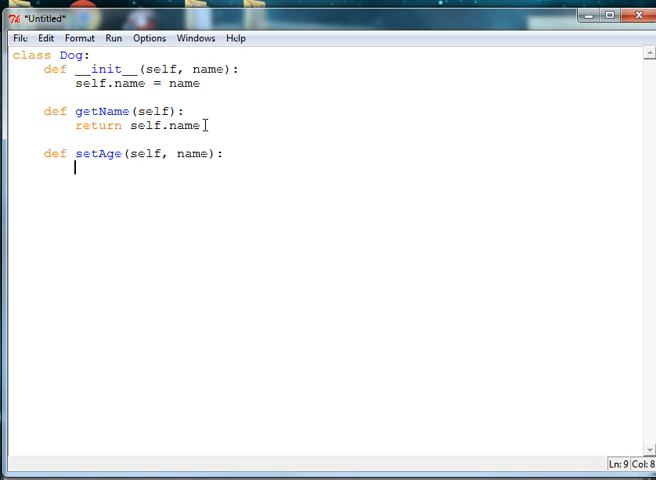
text(self.name = n)
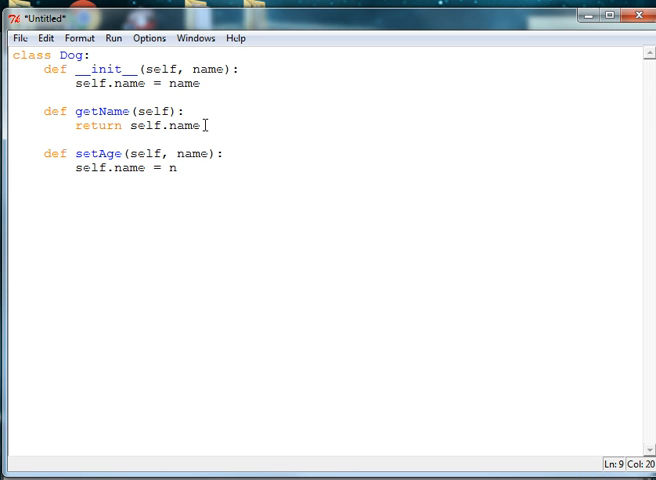
text(ame)
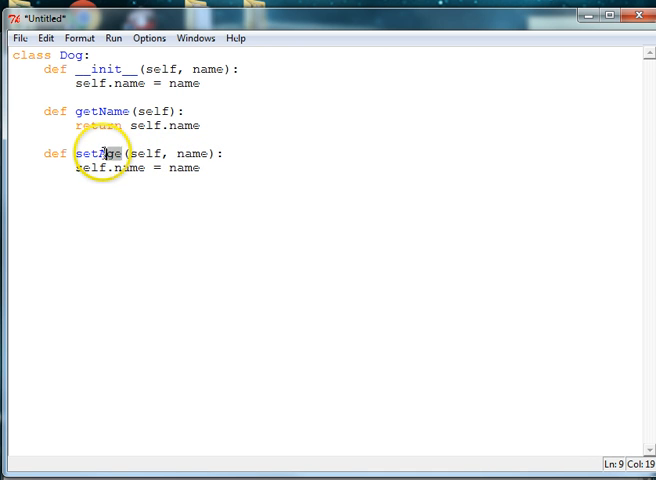
Step: Rename setAge to setName and start a blank line below it
double_click(108, 152)
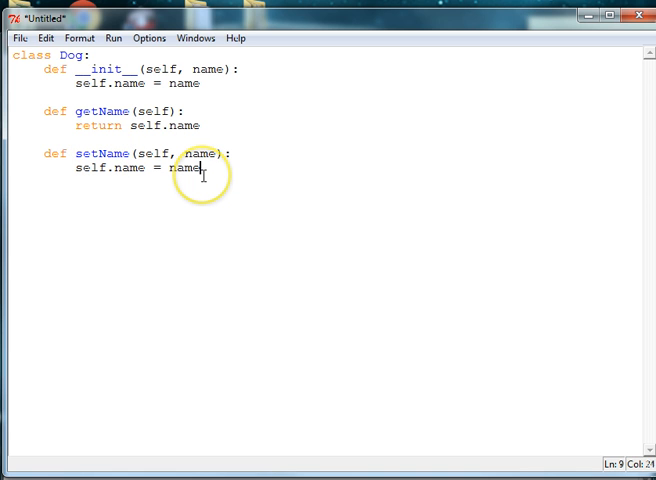
key(enter)
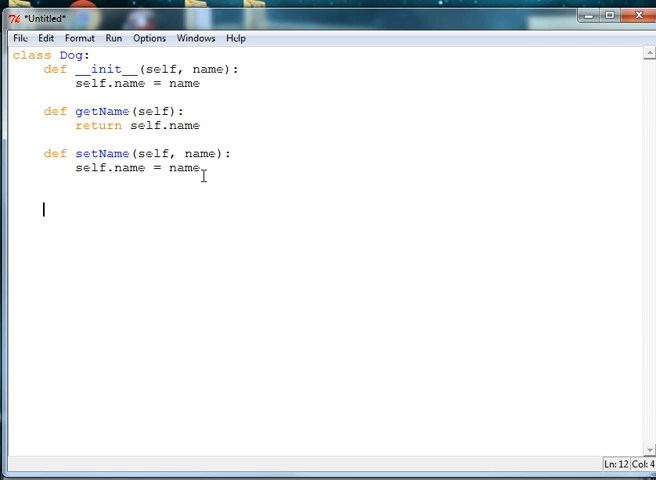
Step: Write the header 'def __str__(self):', fixing the extra underscores, and start its body
text(def)
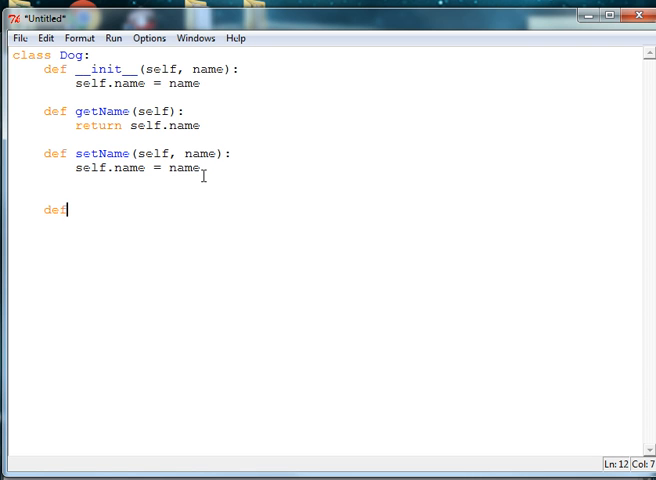
text(__str)
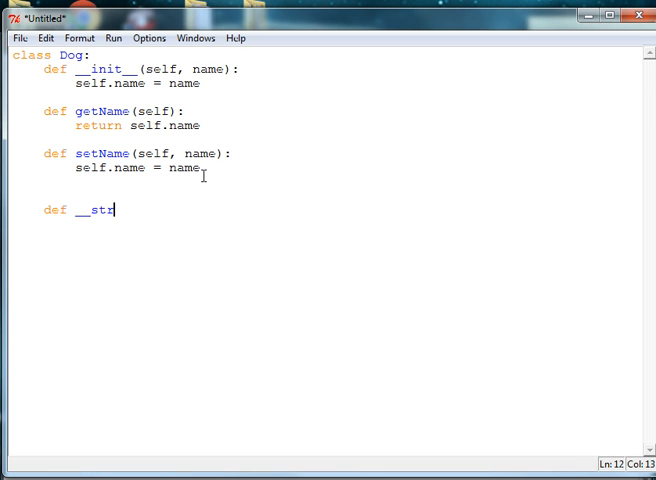
text(__()
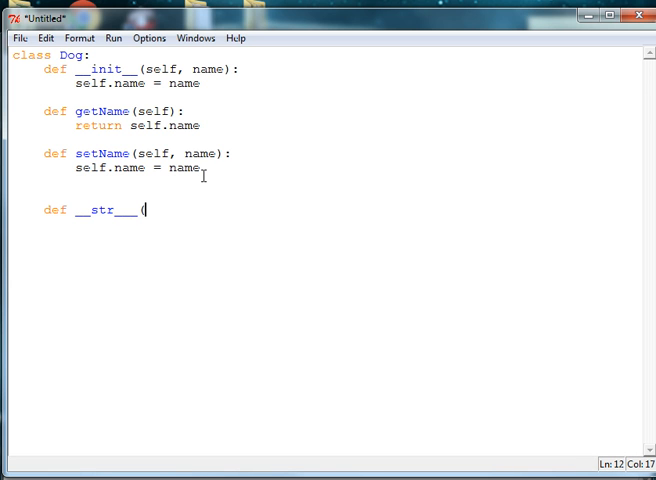
text(de)
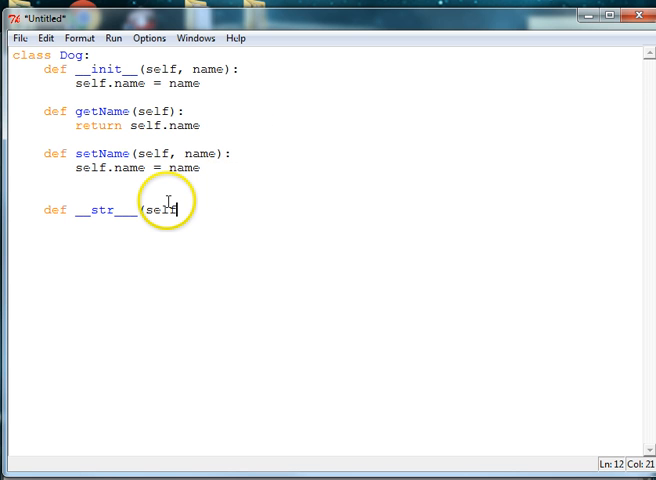
text():)
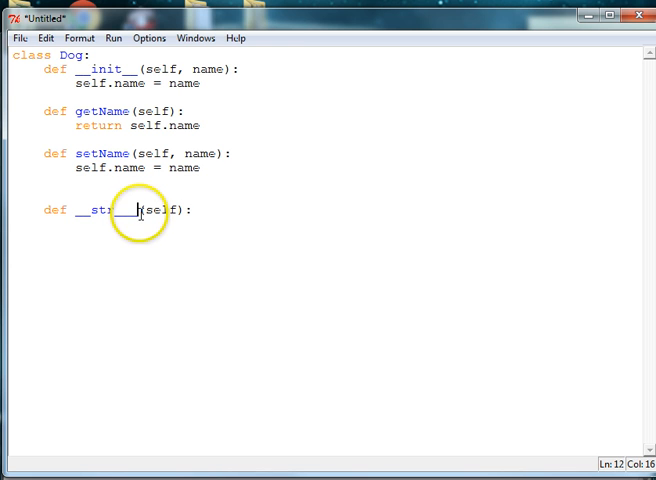
key(BackSpace)
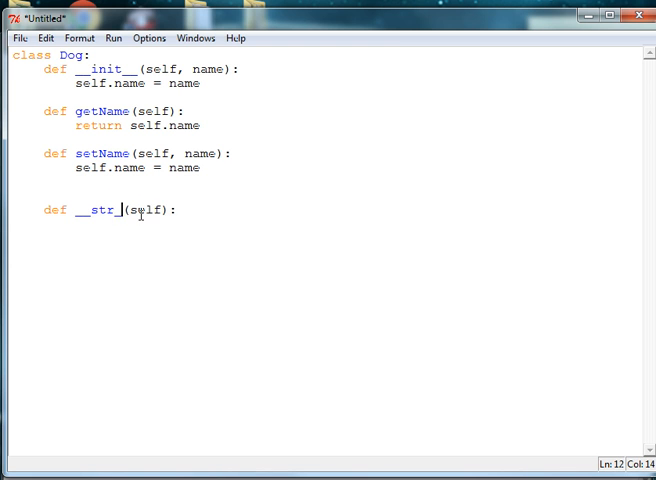
text(__(self):)
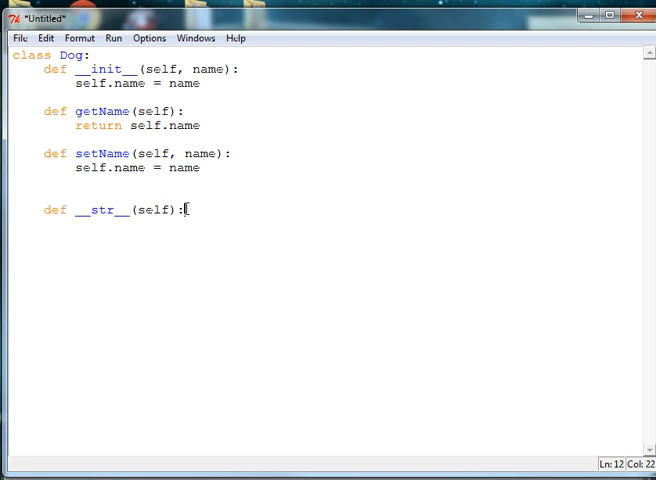
key(Return)
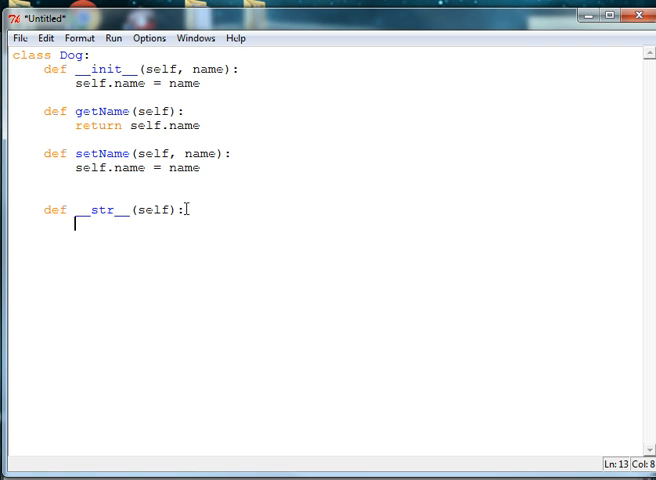
Step: Build msg = "My name is " + self.name + "." in the __str__ body
text(m)
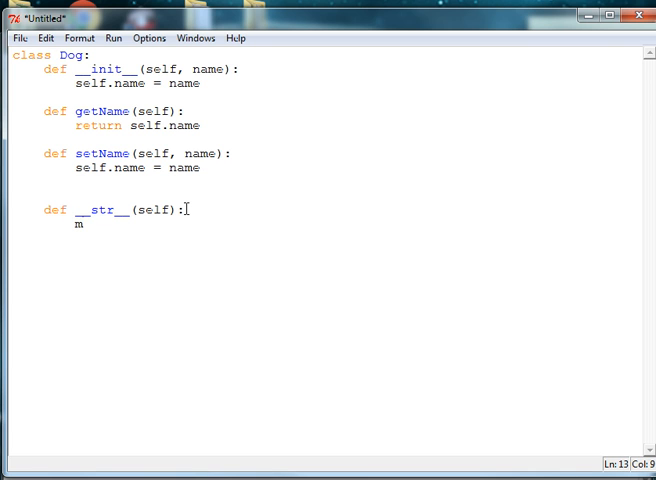
text(sg)
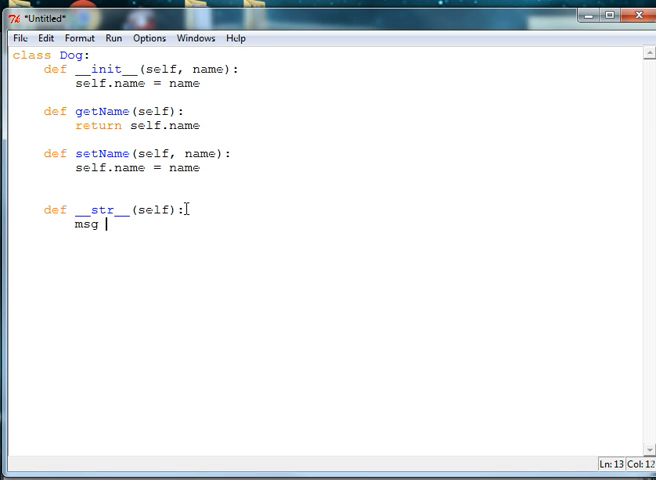
text(=)
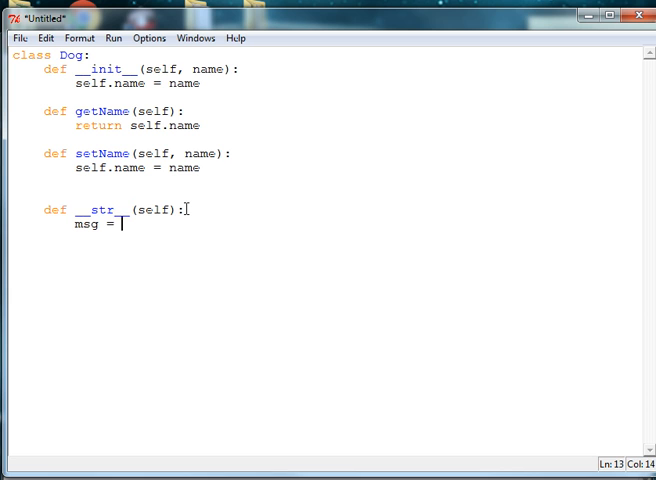
text("My)
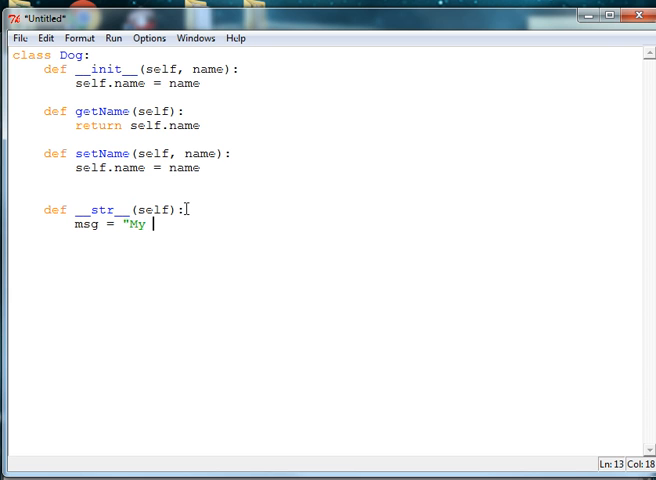
text(name is" +)
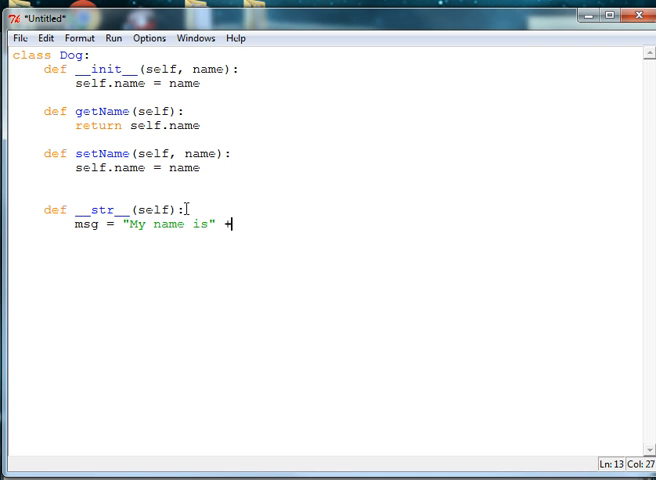
text(" ")
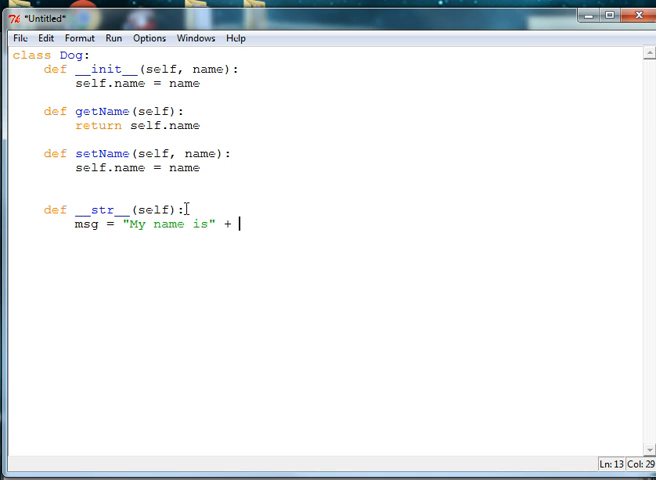
text(self.)
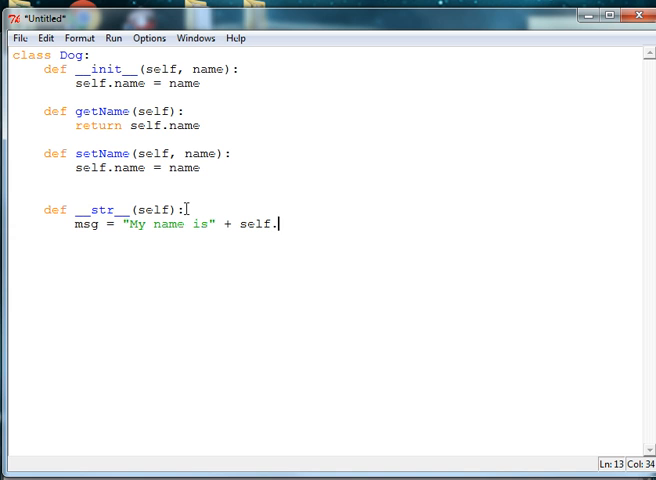
text(name)
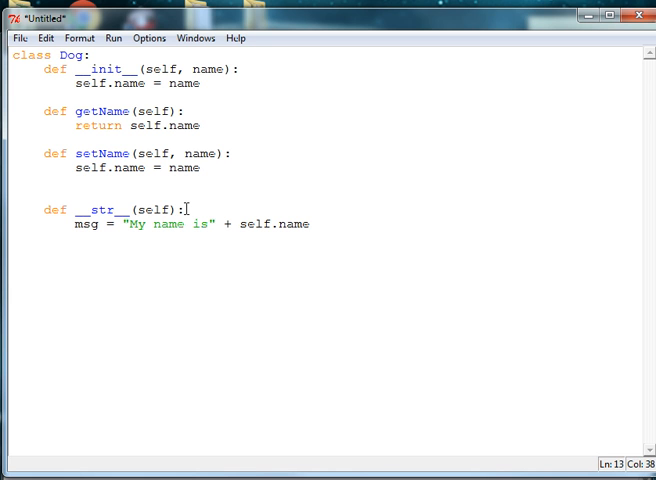
text(+ ".)
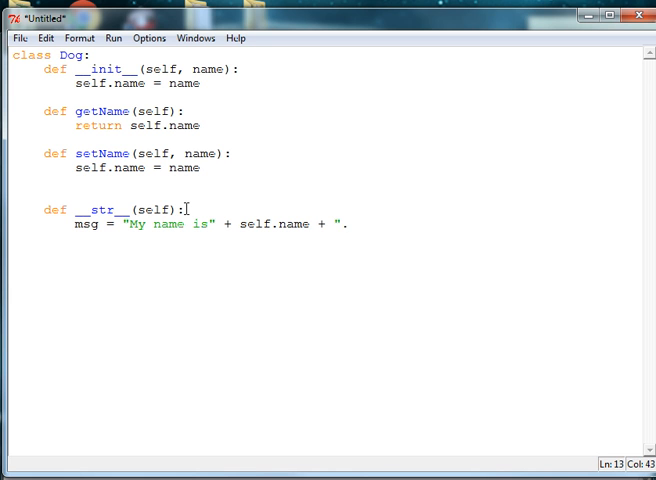
text(")
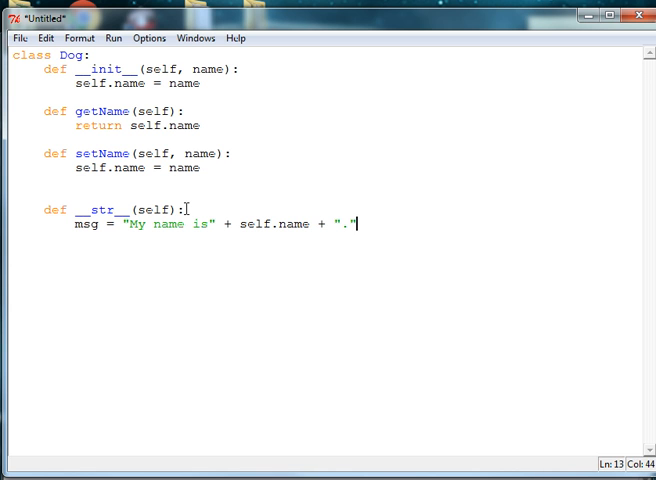
Step: Return msg from the __str__ method
key(enter)
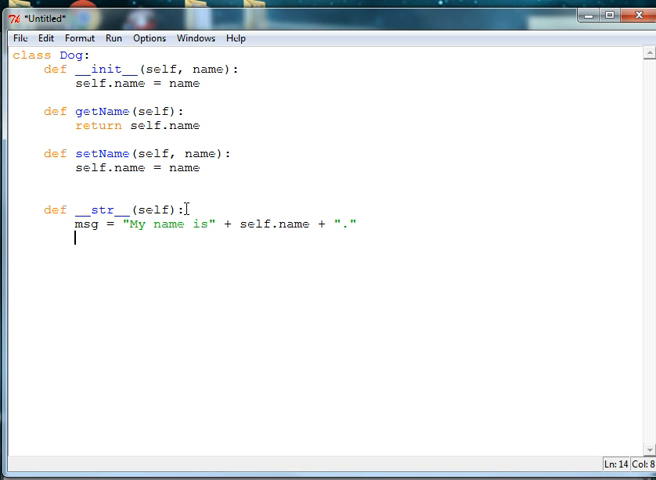
text(return)
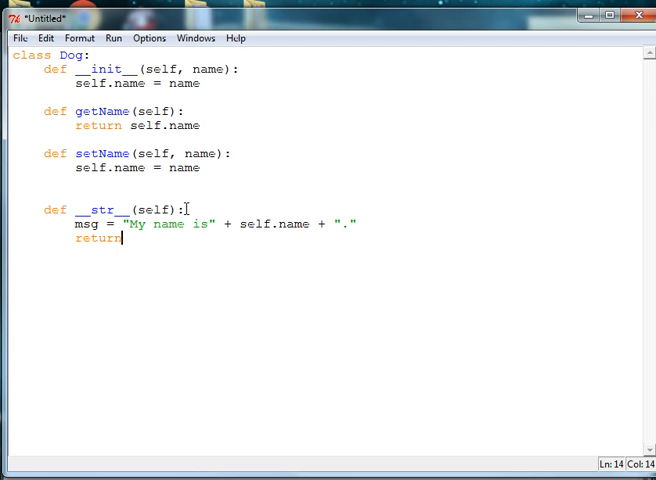
text(msg)
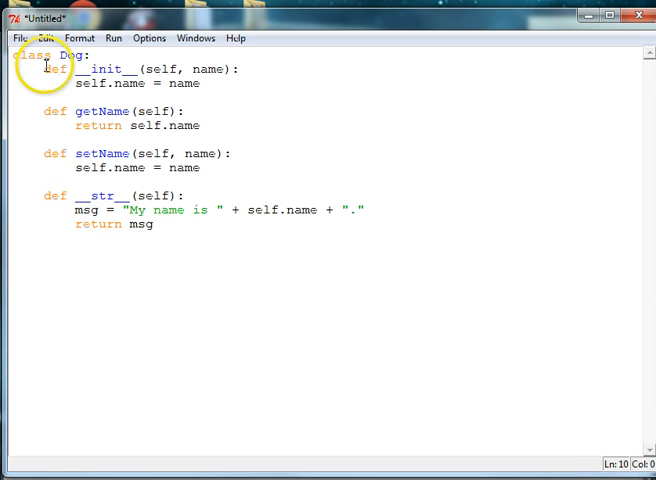
Step: Begin Save As and browse from the Desktop into the GLL Classes folder
click(16, 38)
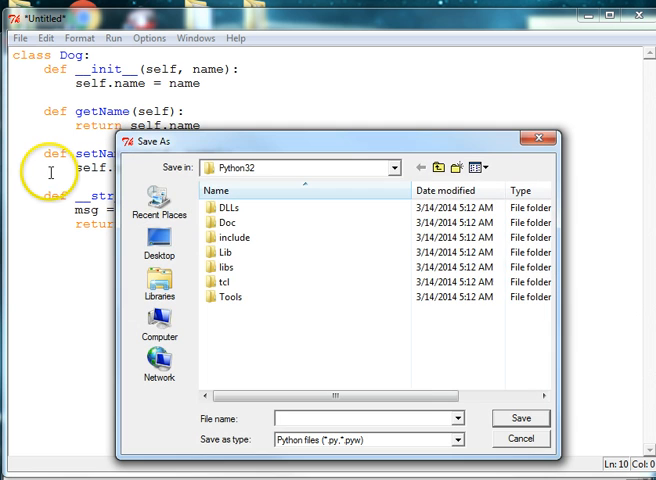
click(438, 168)
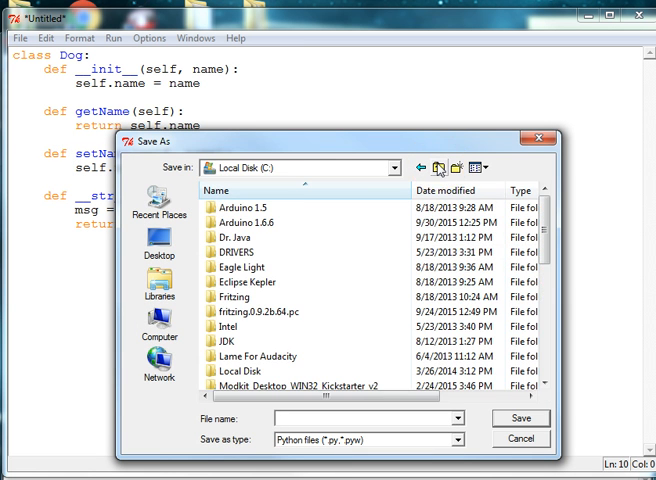
click(160, 236)
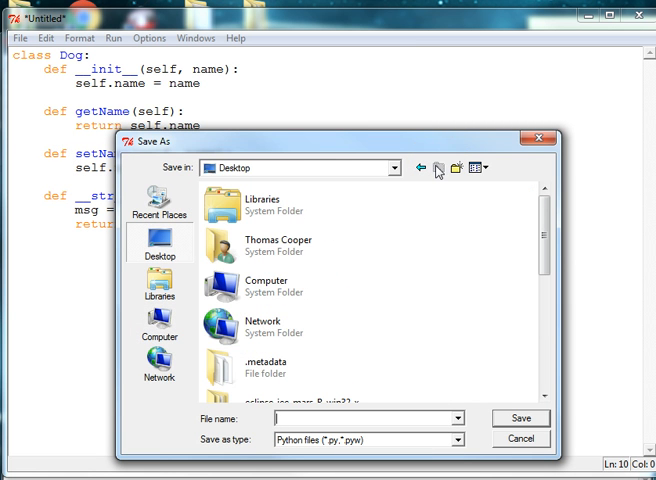
double_click(276, 244)
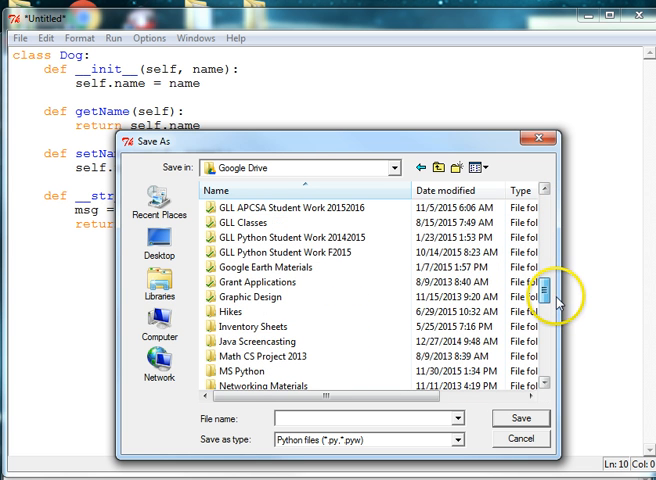
double_click(244, 222)
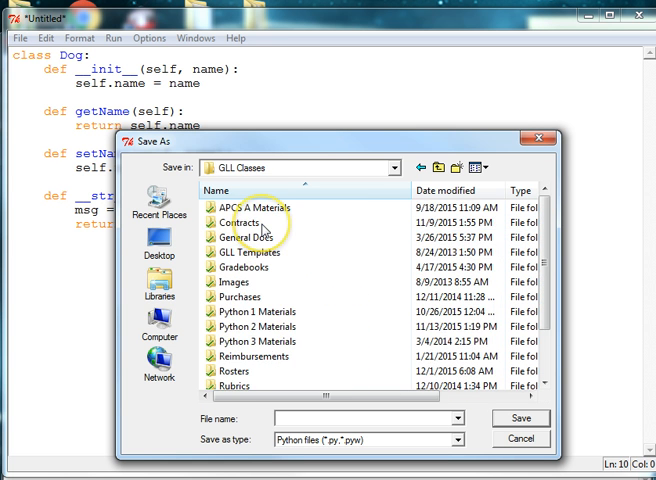
Step: Continue into Python 2 Materials > Project 3 - Dog Kennel > Screencast
click(264, 312)
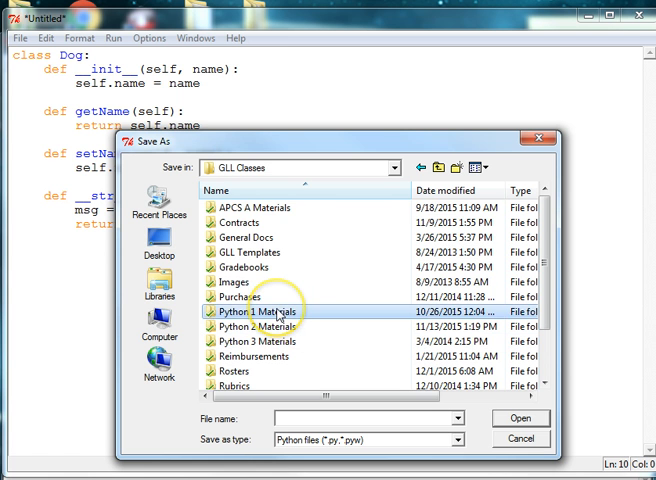
double_click(266, 312)
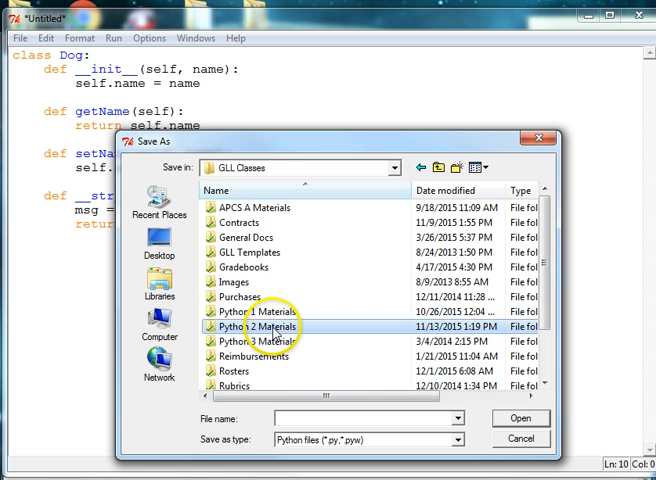
double_click(270, 326)
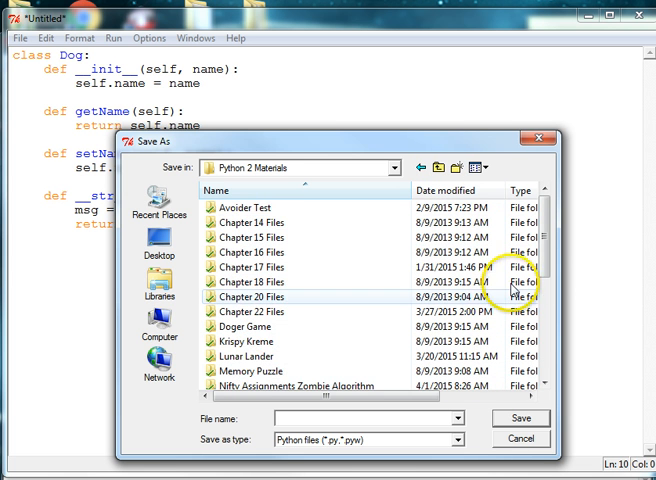
scroll(down, 3)
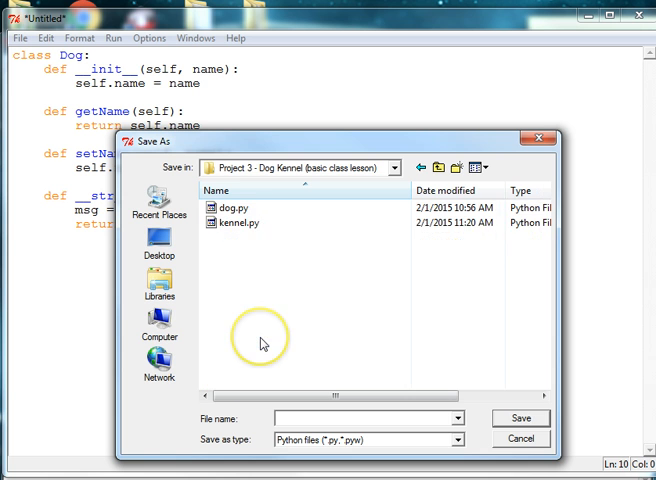
click(456, 168)
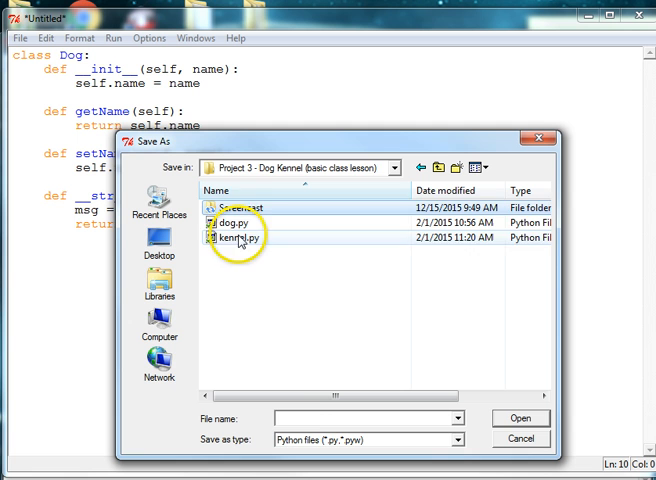
double_click(244, 208)
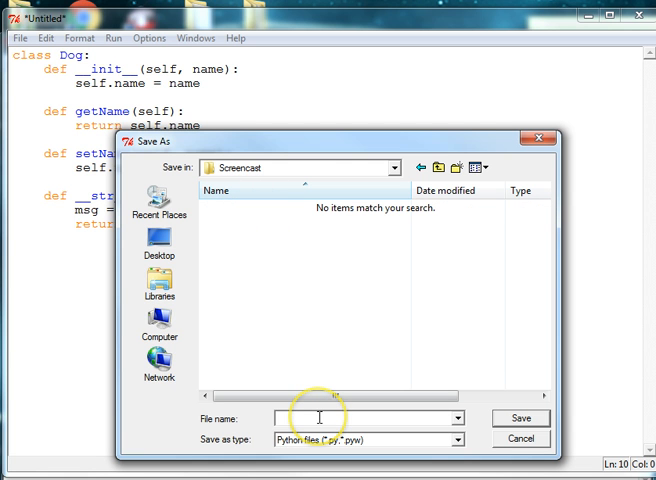
Step: Save the Dog class script as dog.py in the Screencast folder
text(dog.py)
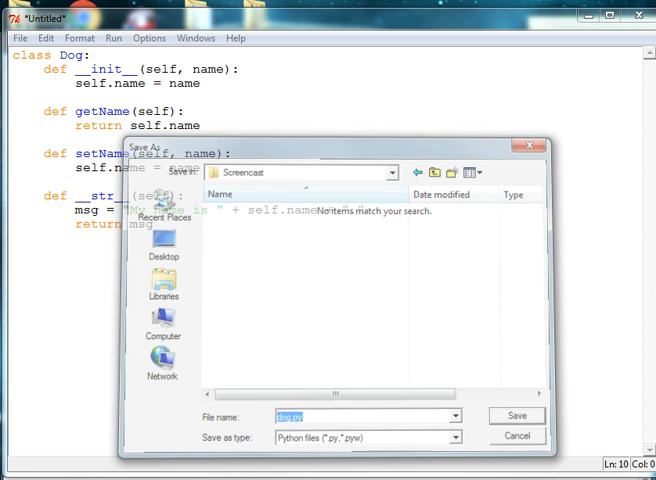
click(516, 416)
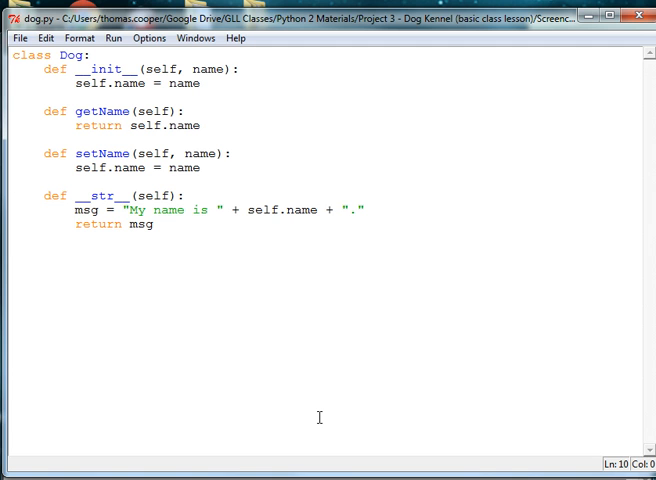